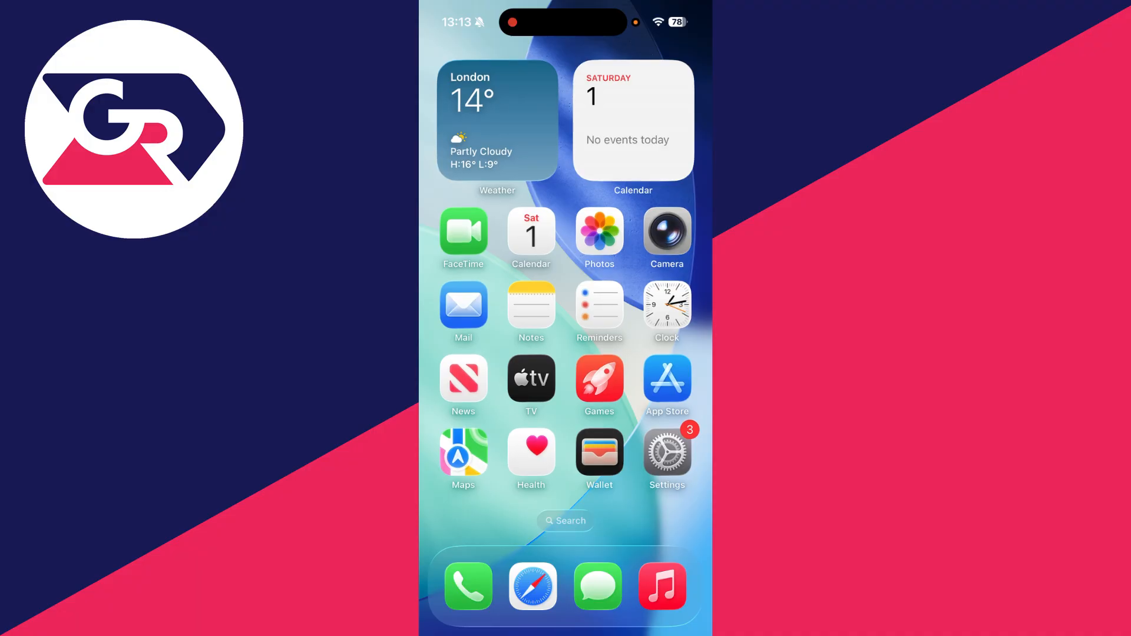
- Launch the Settings app from the Home Screen
{"action": "left_click", "coordinate": [665, 452]}
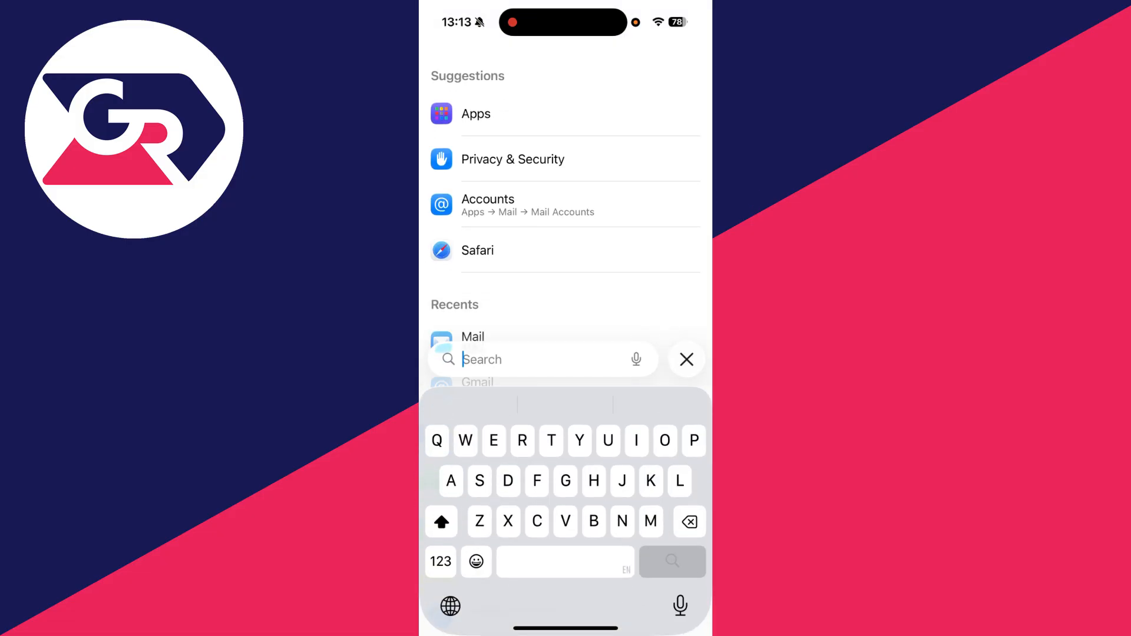
- Search Settings for 'Mail' and navigate to the Gmail account's details page
{"action": "type", "text": "Mail"}
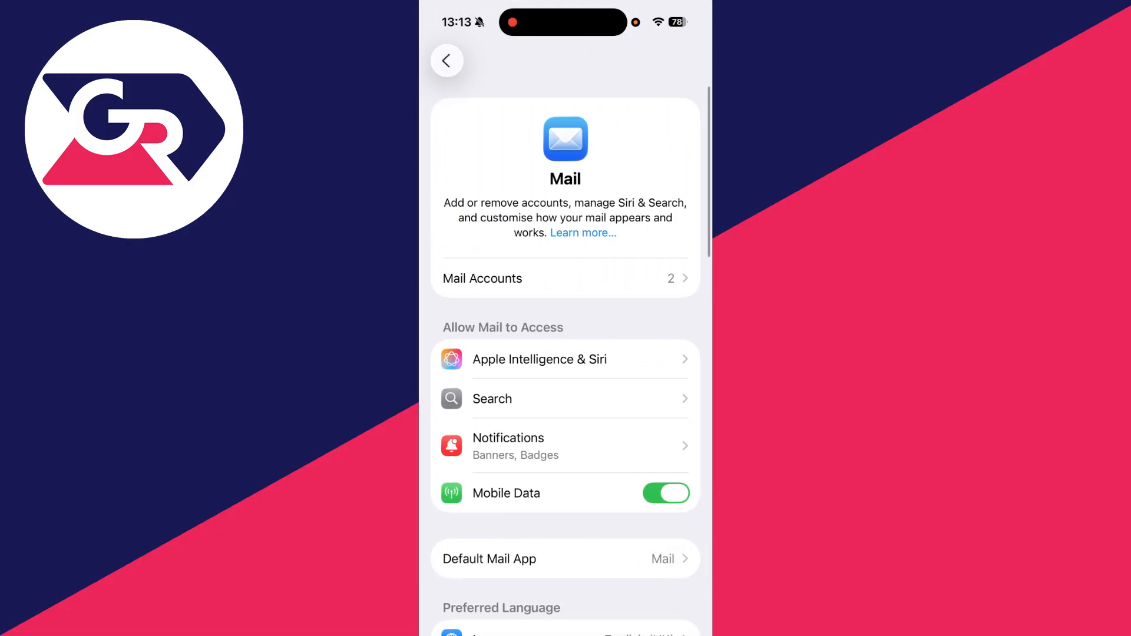
{"action": "left_click", "coordinate": [565, 278]}
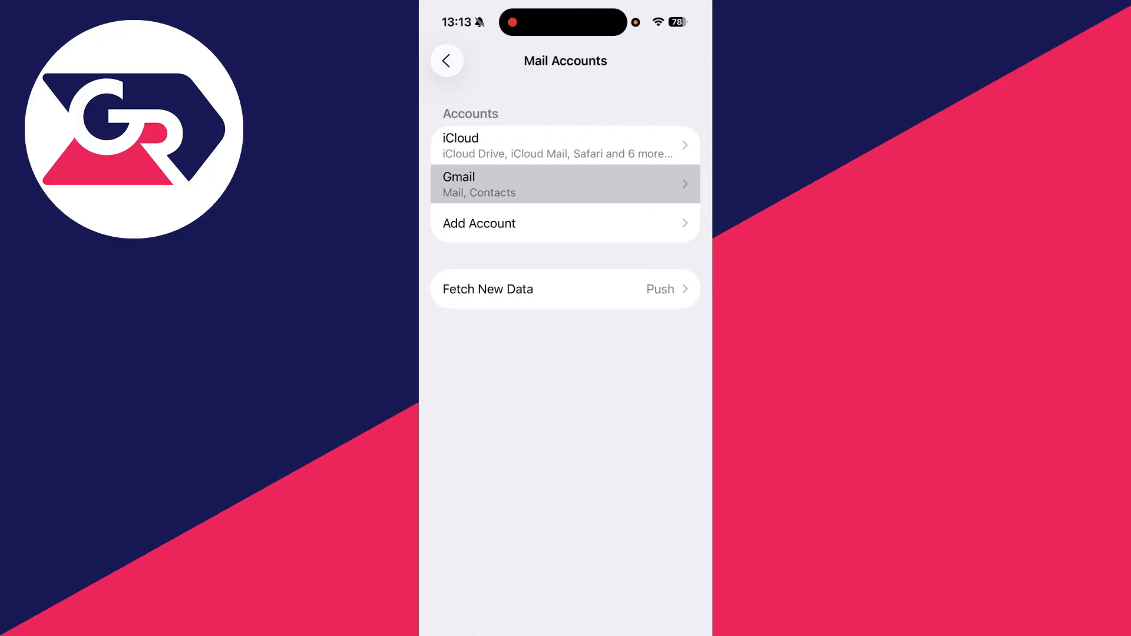
{"action": "left_click", "coordinate": [564, 184]}
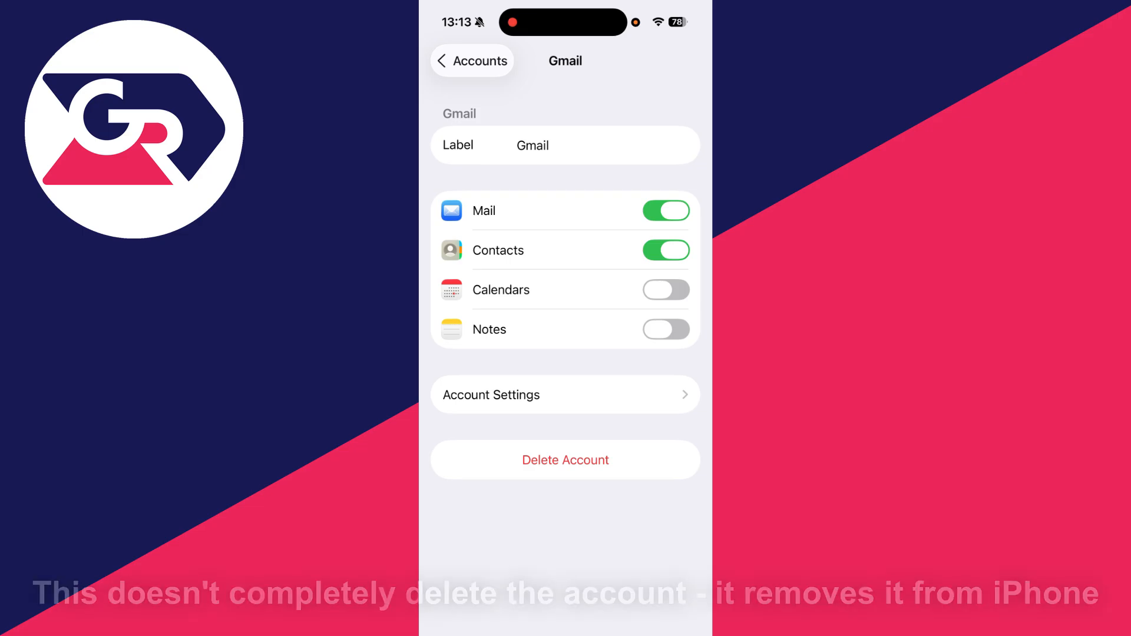
- Delete the Gmail account from the iPhone, begin adding a new account, and return Home
{"action": "left_click", "coordinate": [665, 250]}
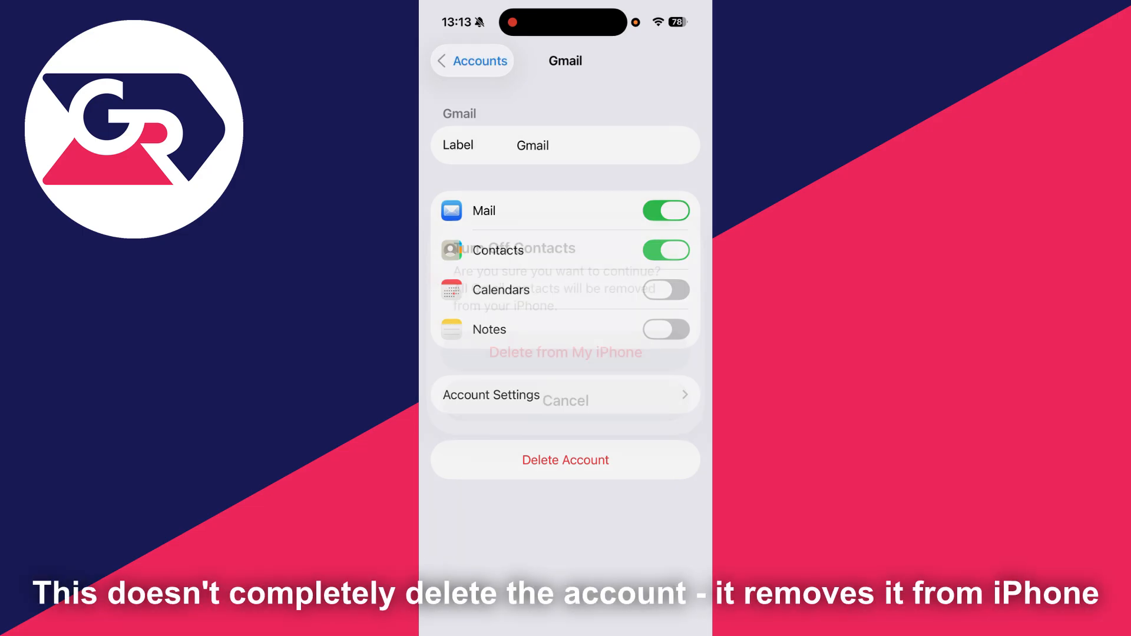
{"action": "left_click", "coordinate": [564, 353]}
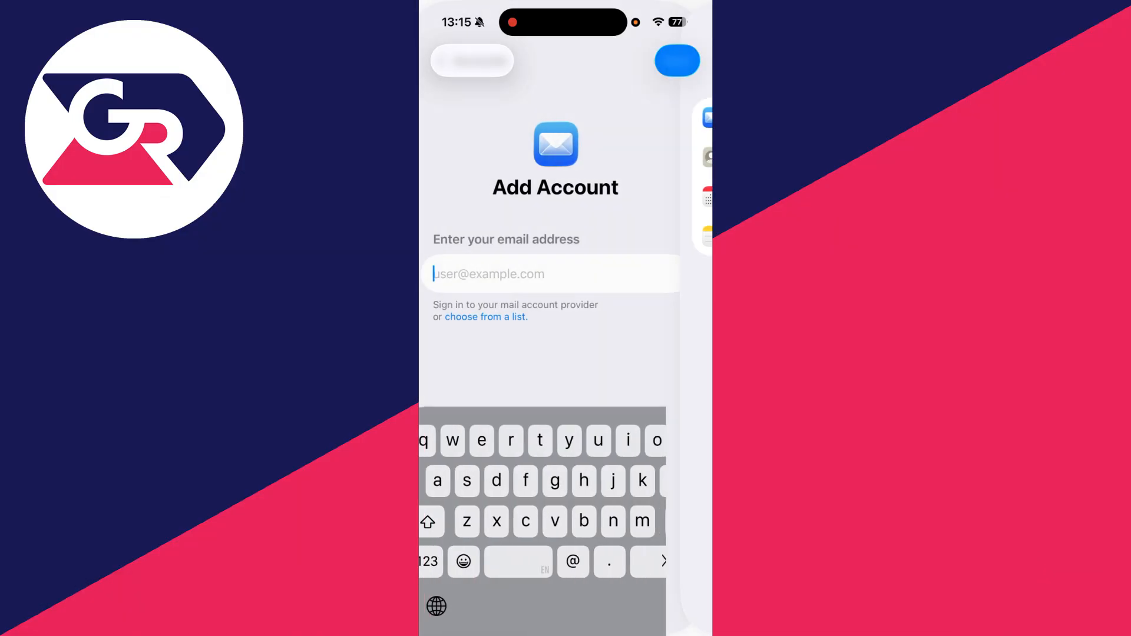
{"action": "left_click", "coordinate": [448, 60]}
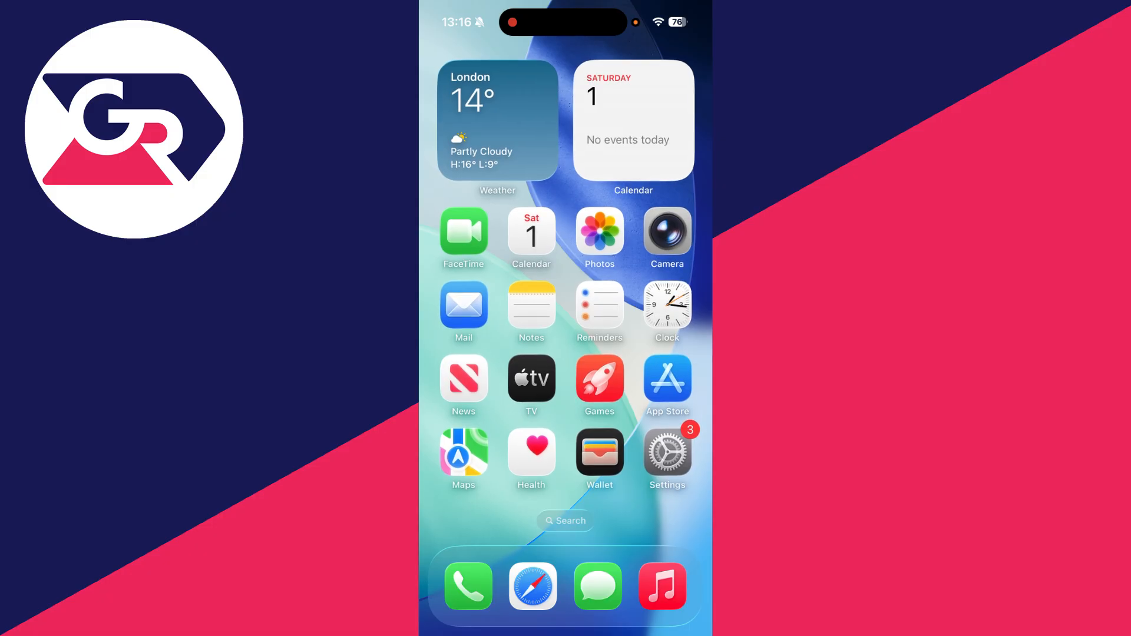
- In Safari, manage the Google Account and view its Security page with recent activity
{"action": "left_click", "coordinate": [533, 585]}
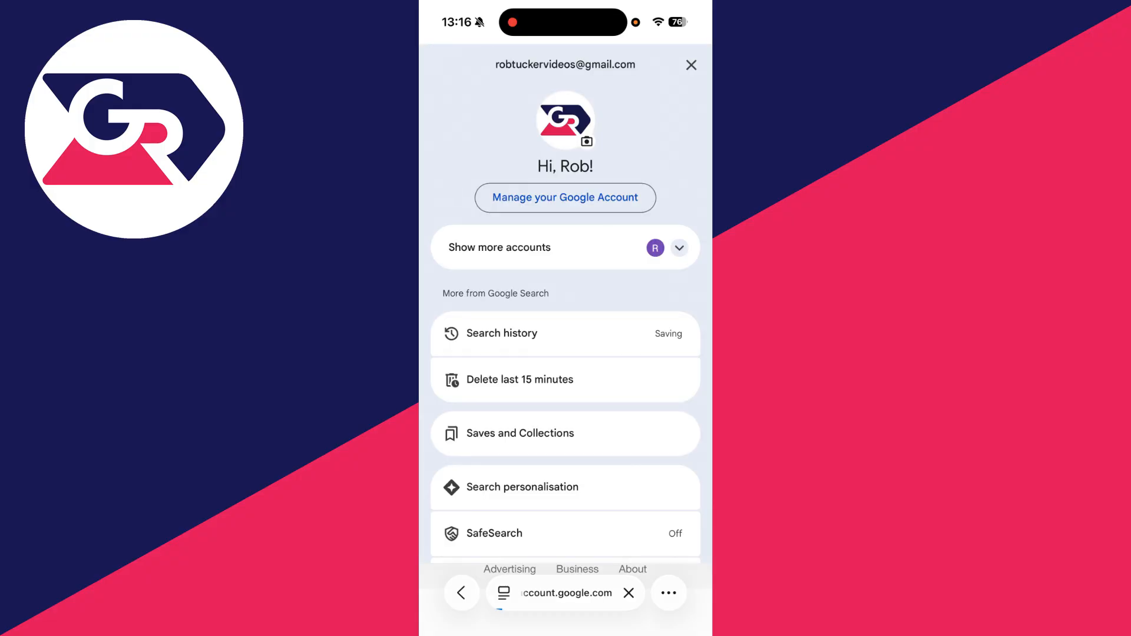
{"action": "left_click", "coordinate": [564, 198]}
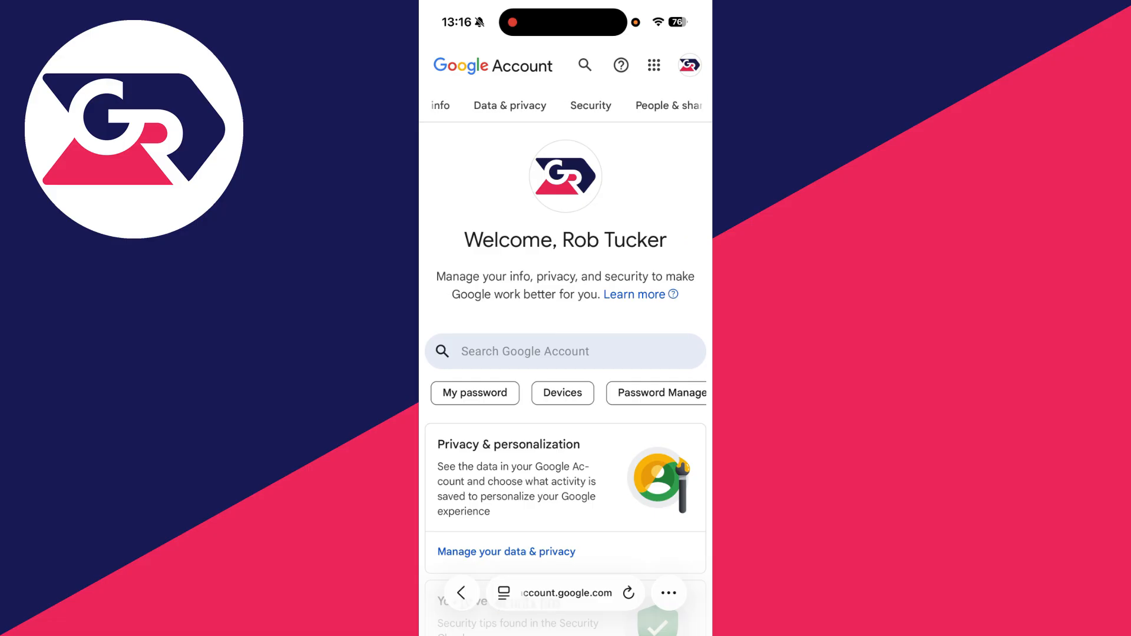
{"action": "left_click", "coordinate": [590, 105]}
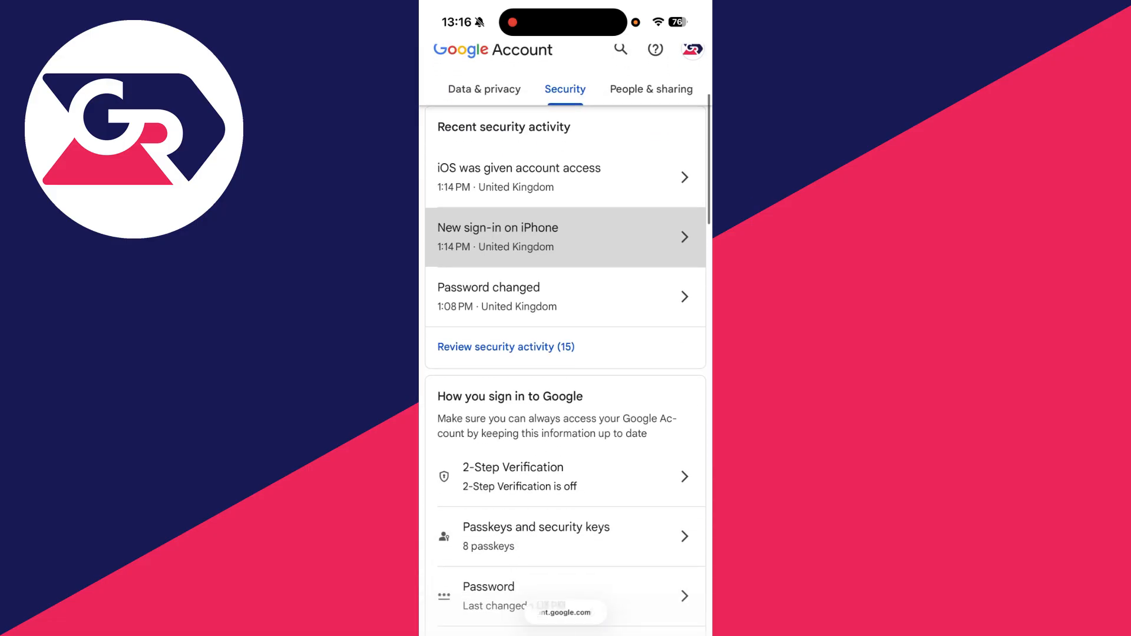